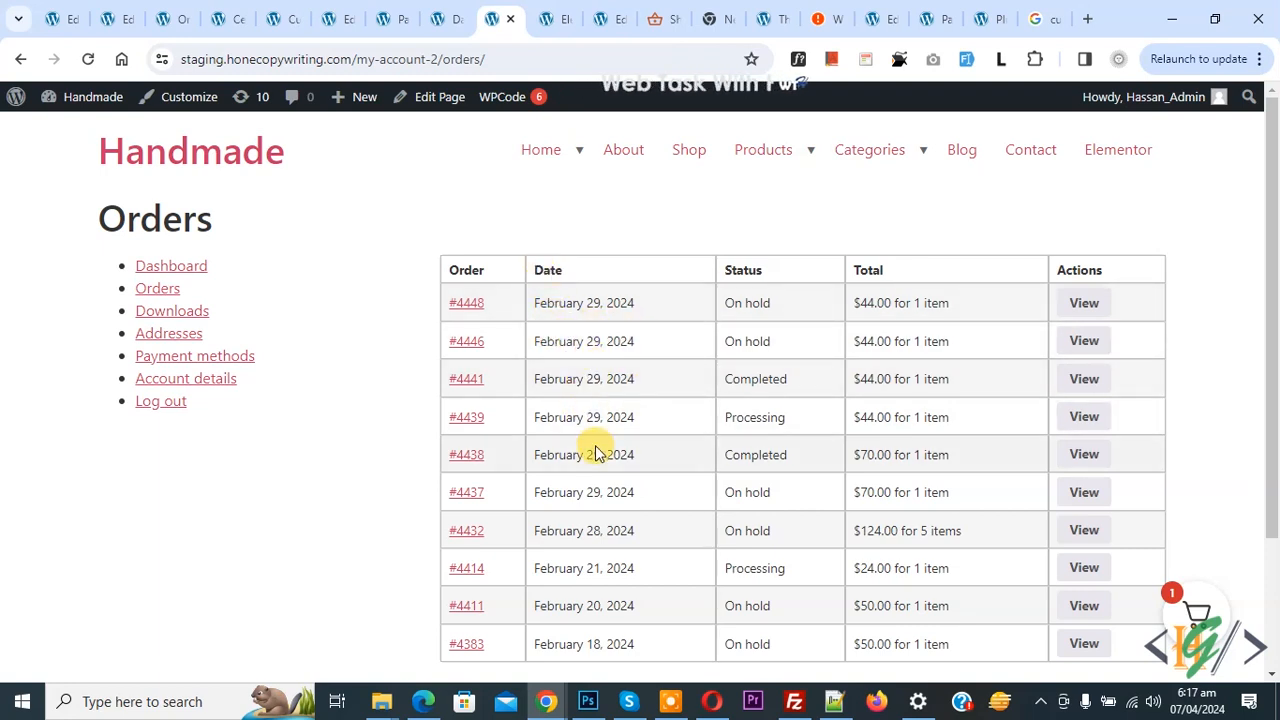
mouse_move(610, 341)
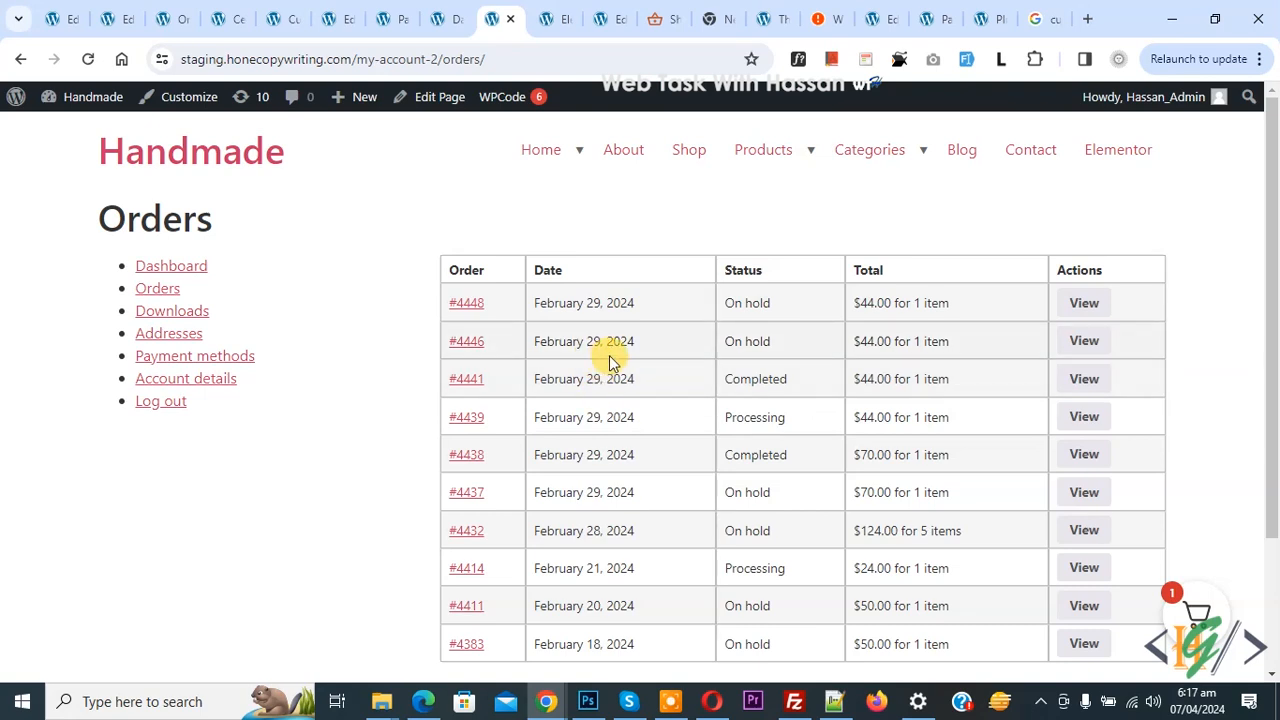
mouse_move(637, 388)
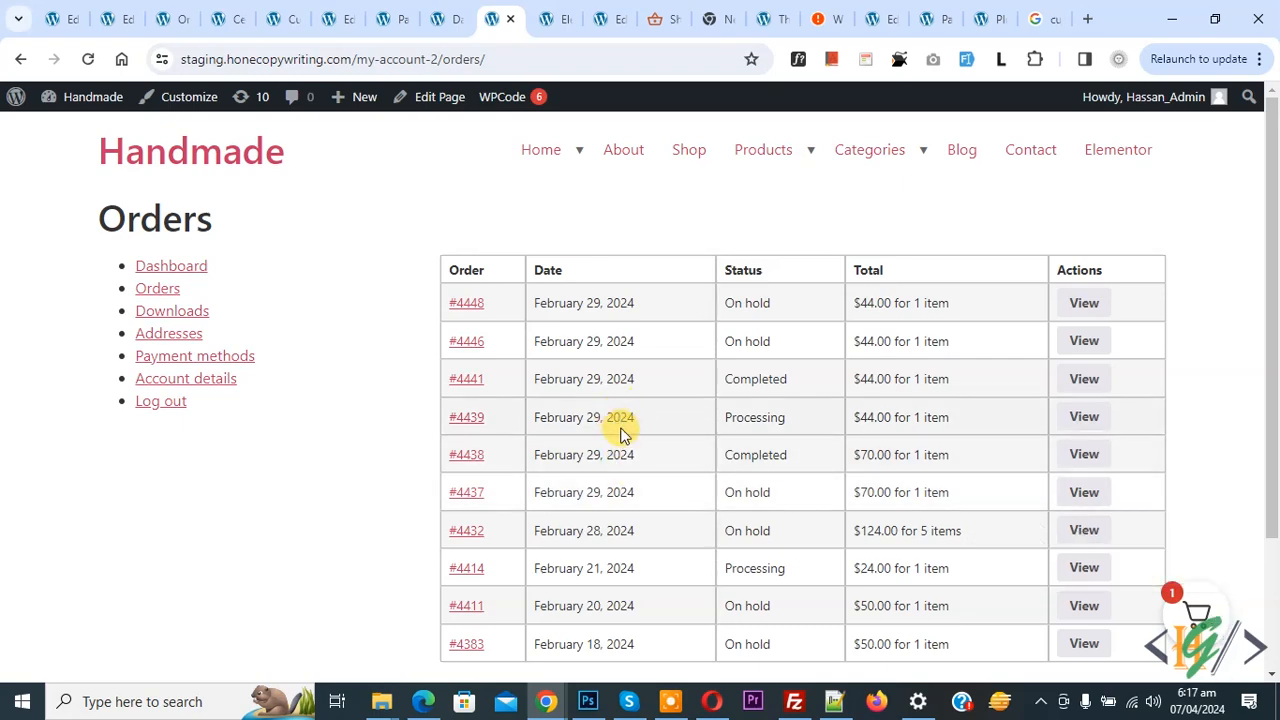
mouse_move(538, 245)
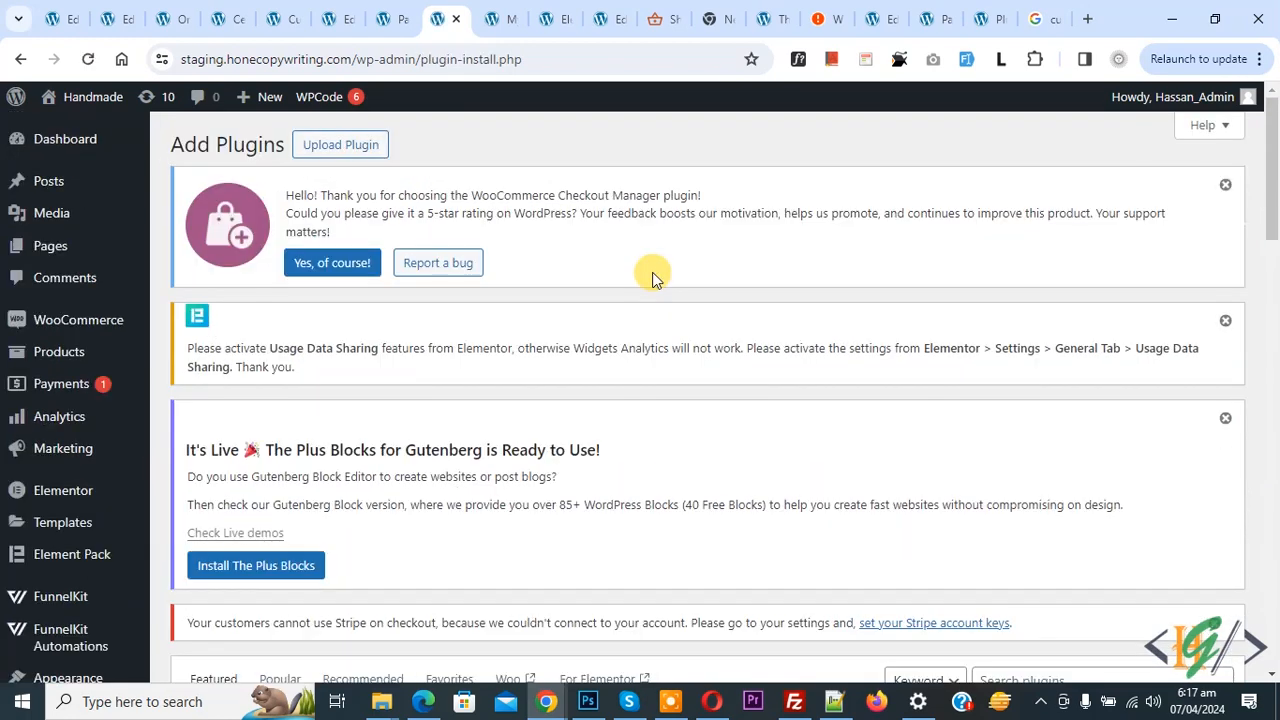
Search installed plugins for 'wpcode' and confirm WPCode is listed as Active
type("w")
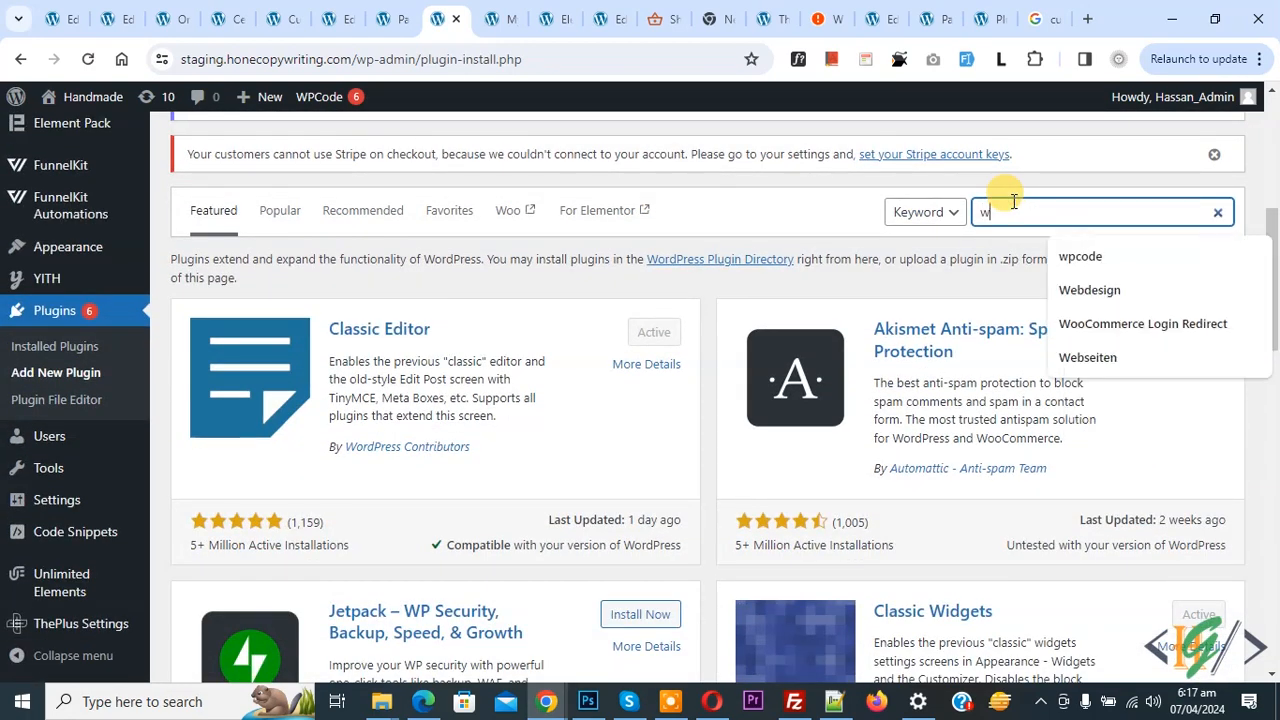
left_click(1079, 256)
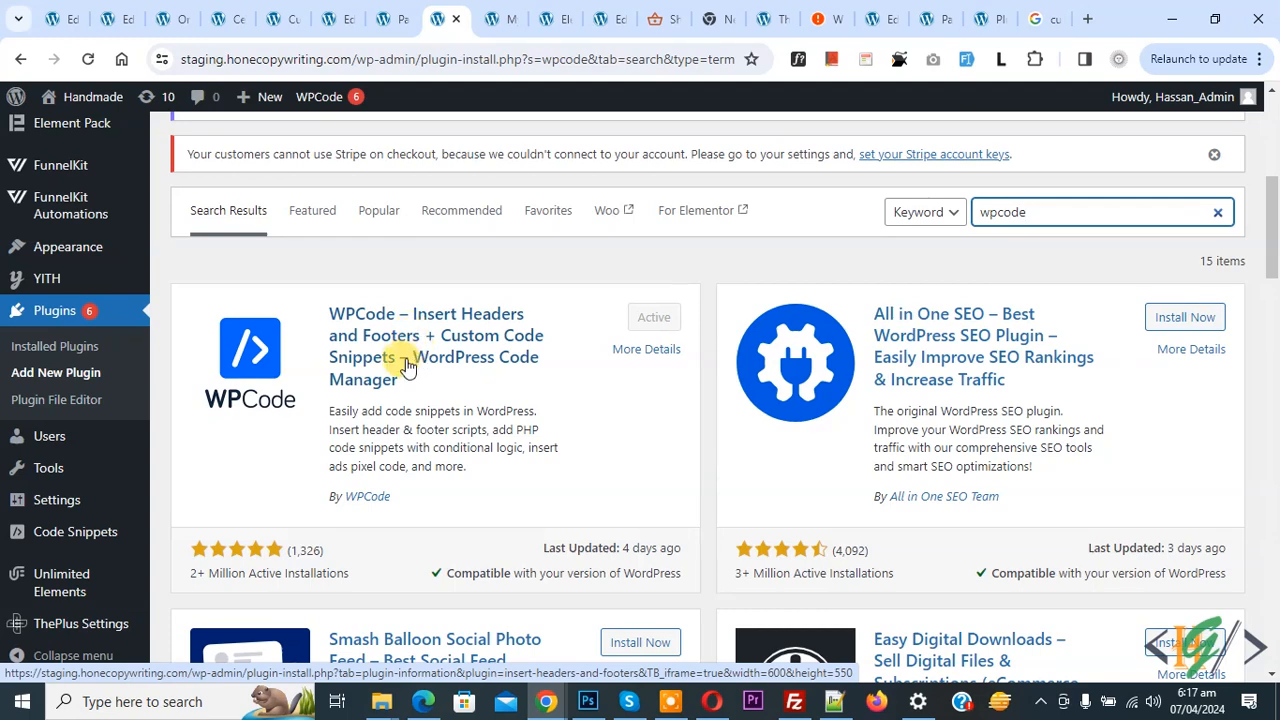
scroll("down", 3)
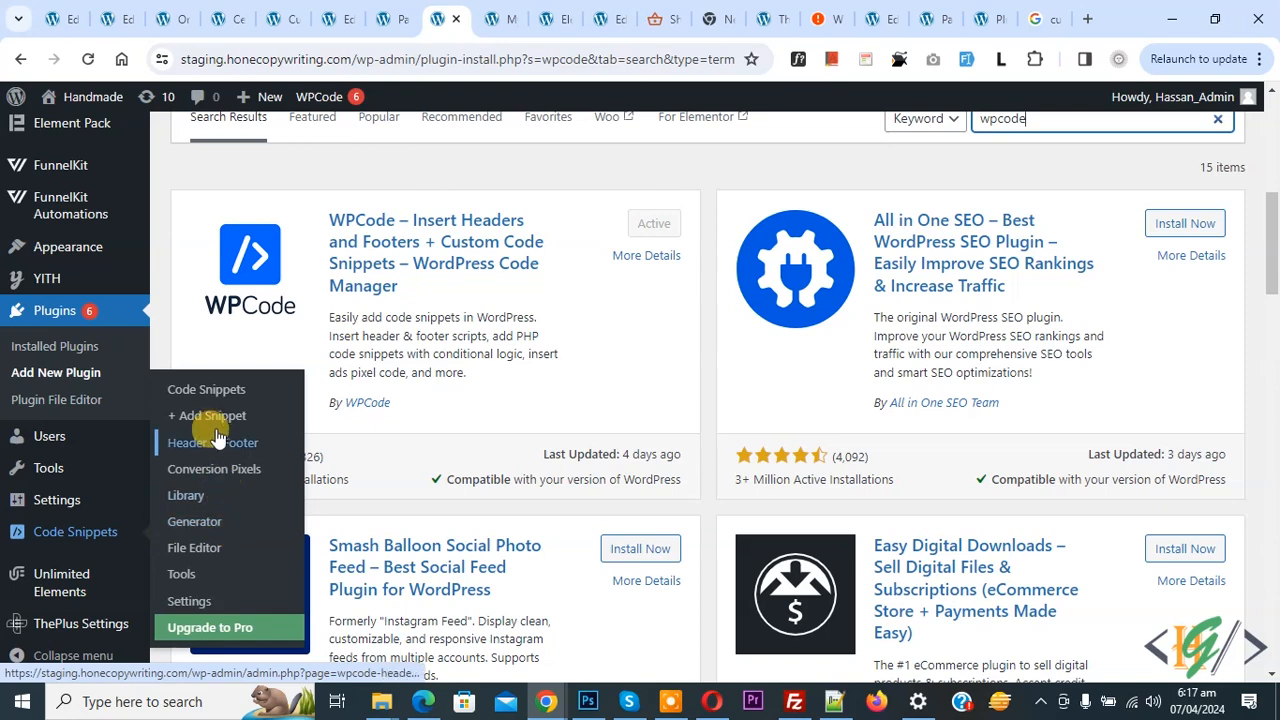
Add a new snippet using the blank 'Add Your Custom Code' template
left_click(207, 415)
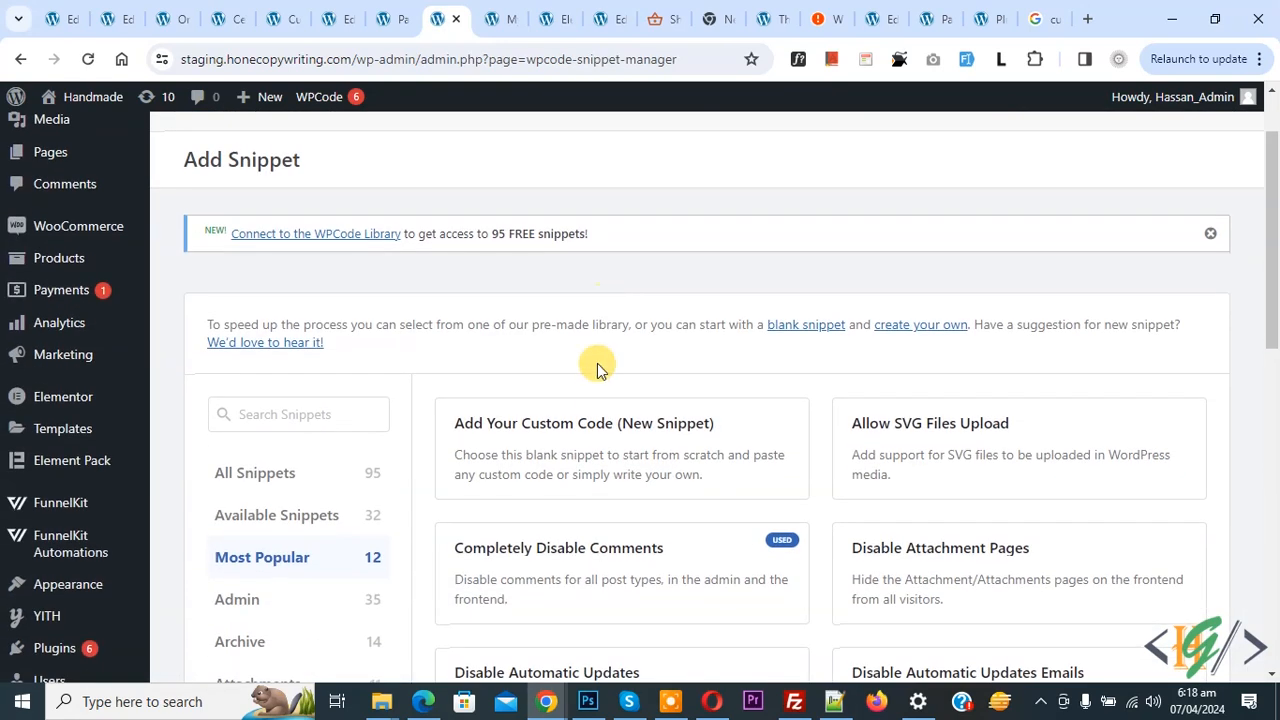
left_click(621, 461)
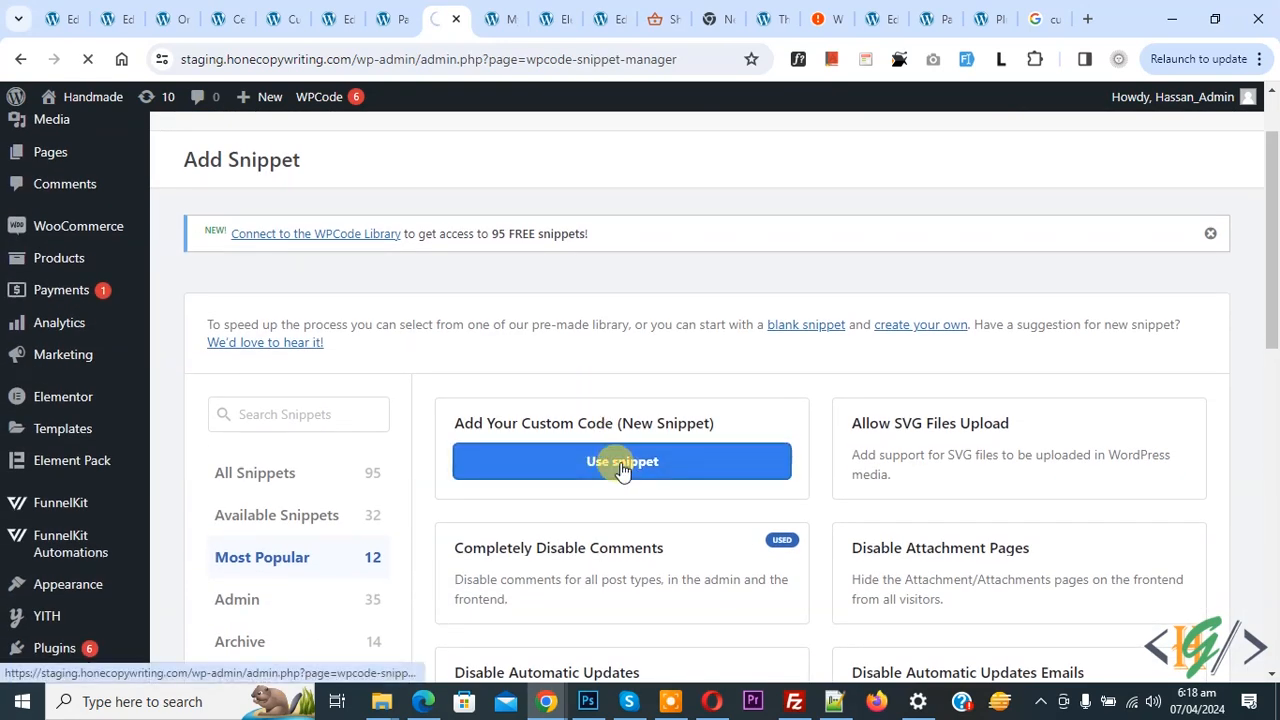
left_click(621, 461)
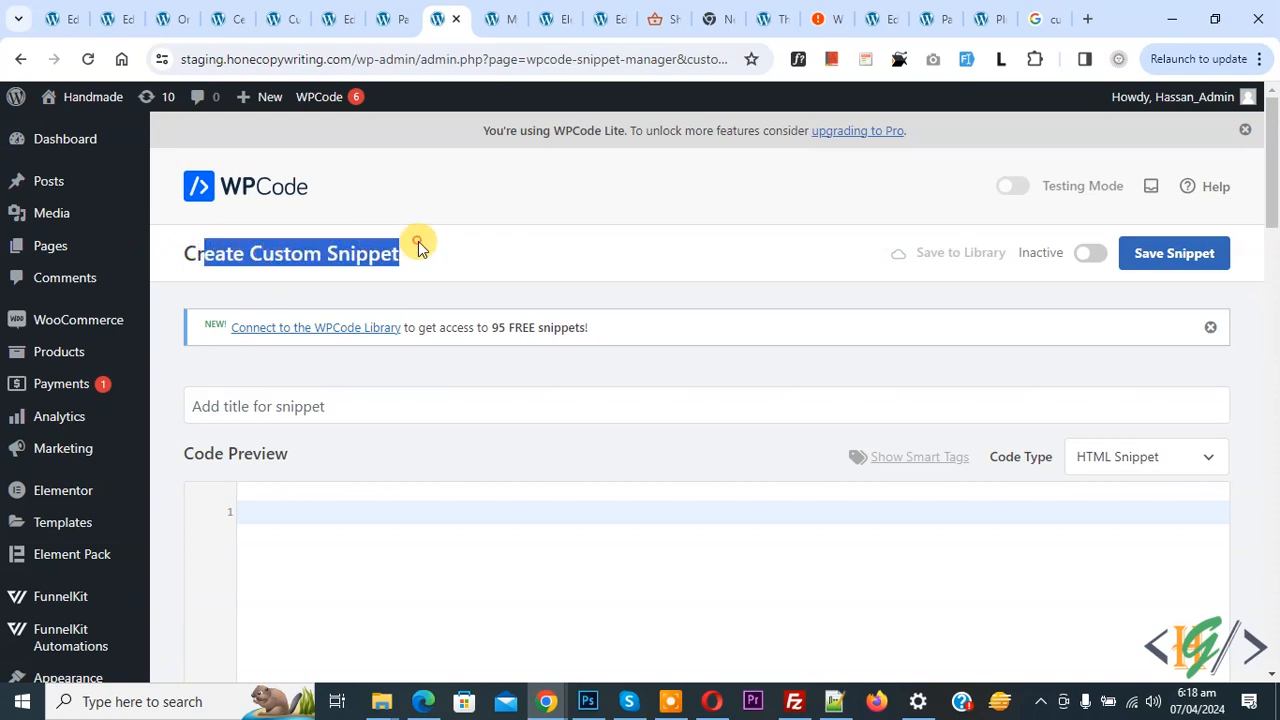
scroll("down", 3)
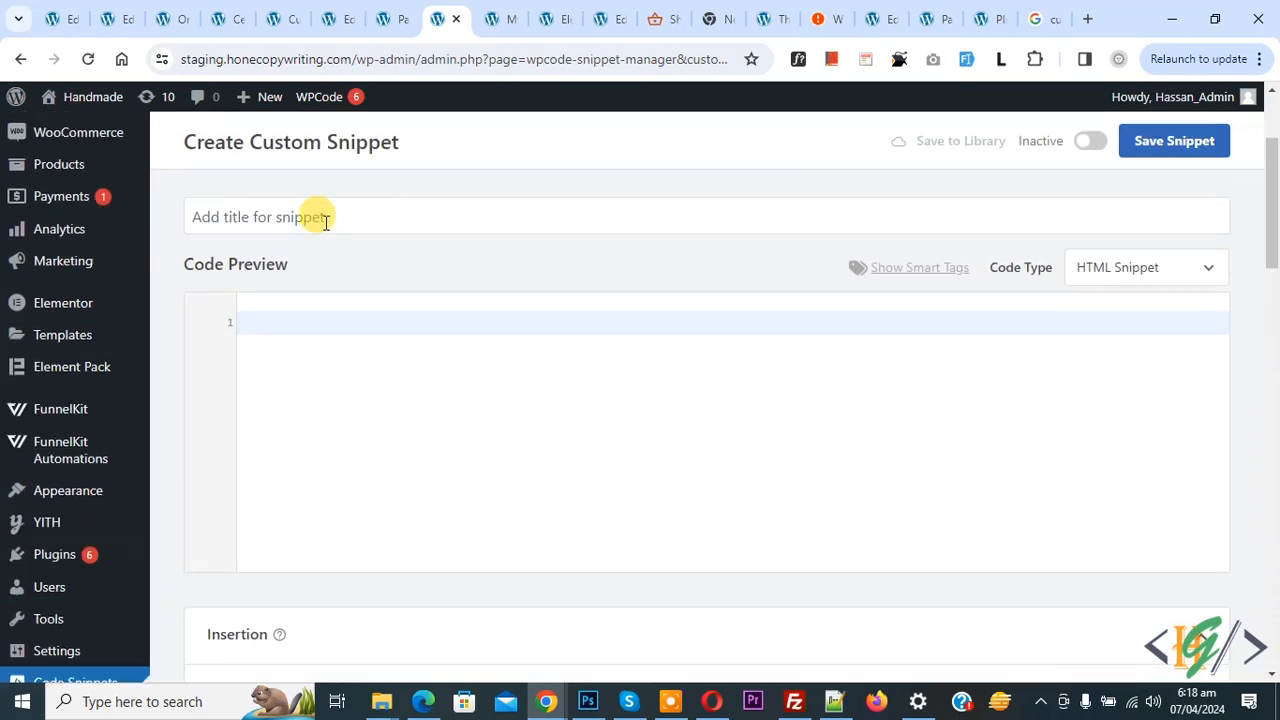
mouse_move(218, 272)
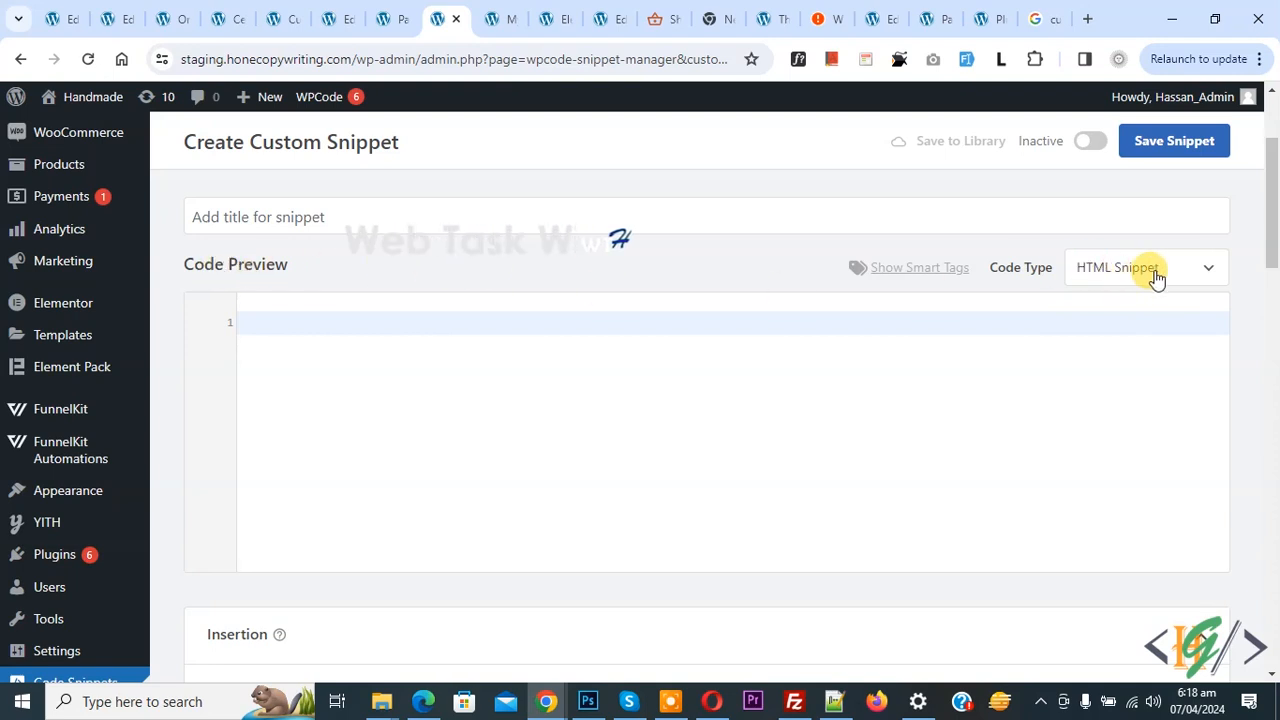
left_click(1145, 267)
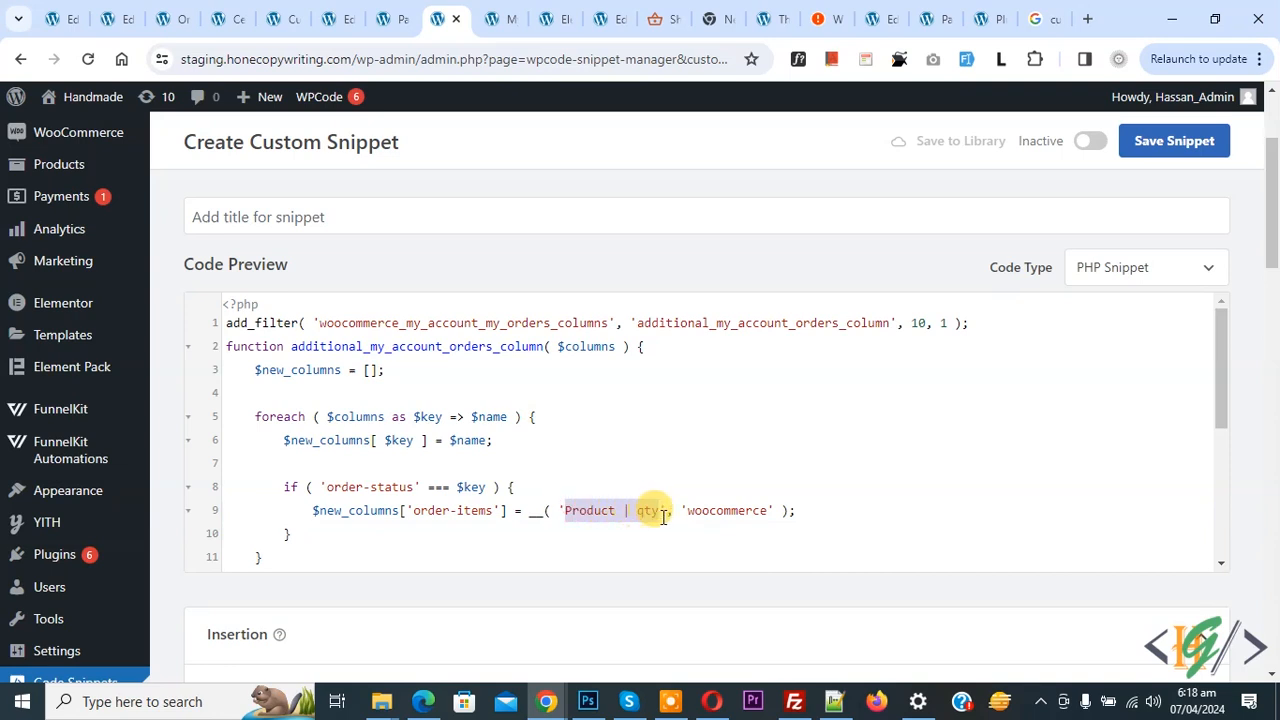
mouse_move(785, 456)
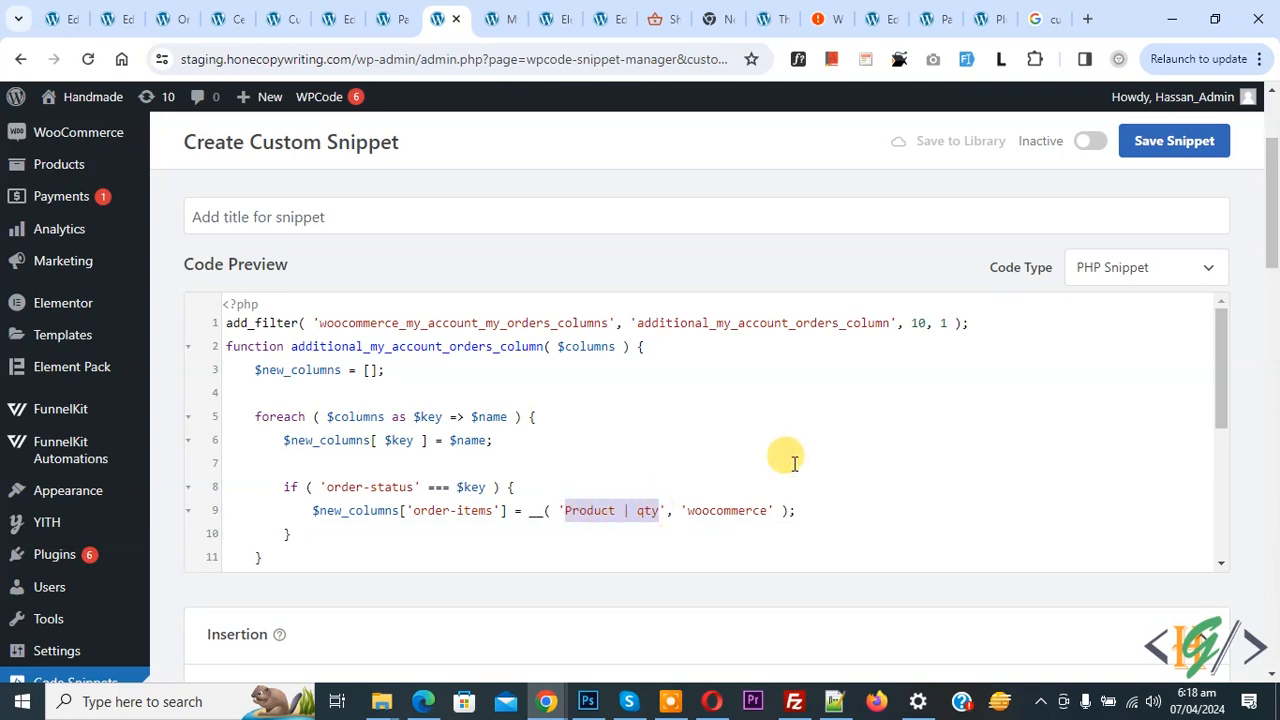
Review the pasted PHP orders-column code down to the Insertion settings showing Auto Insert, Run Everywhere
scroll("down", 3)
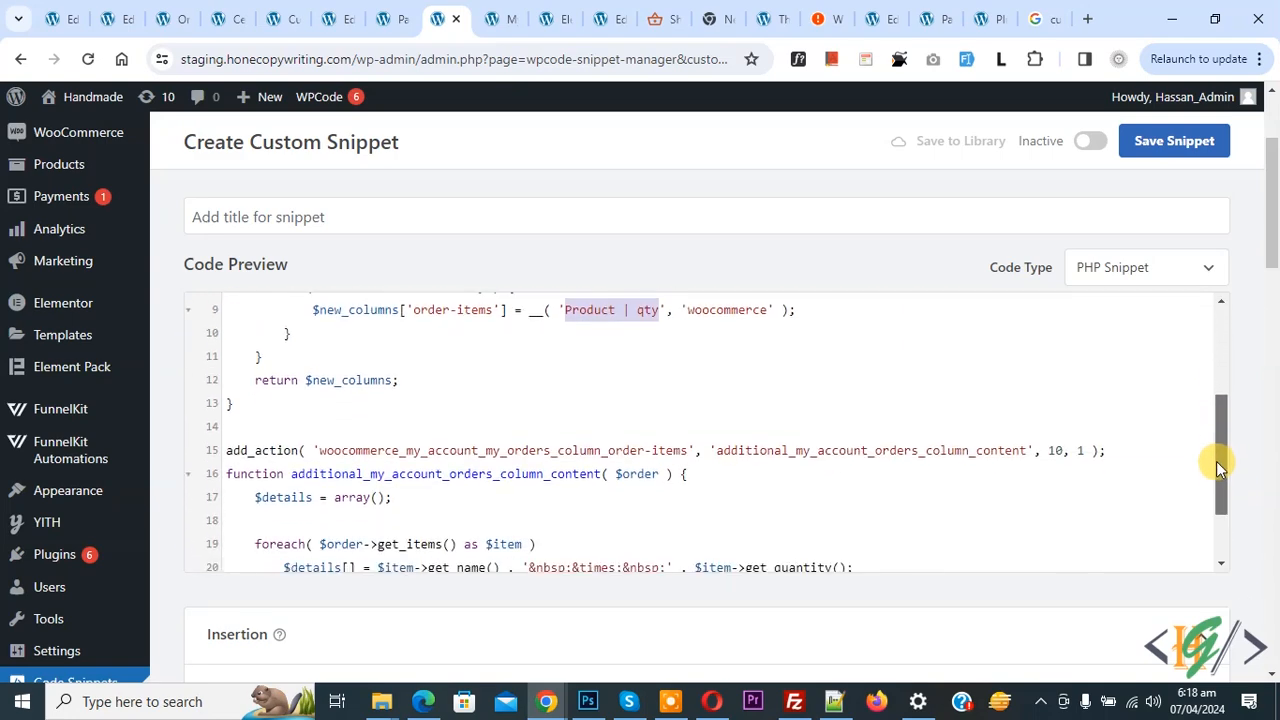
scroll("down", 3)
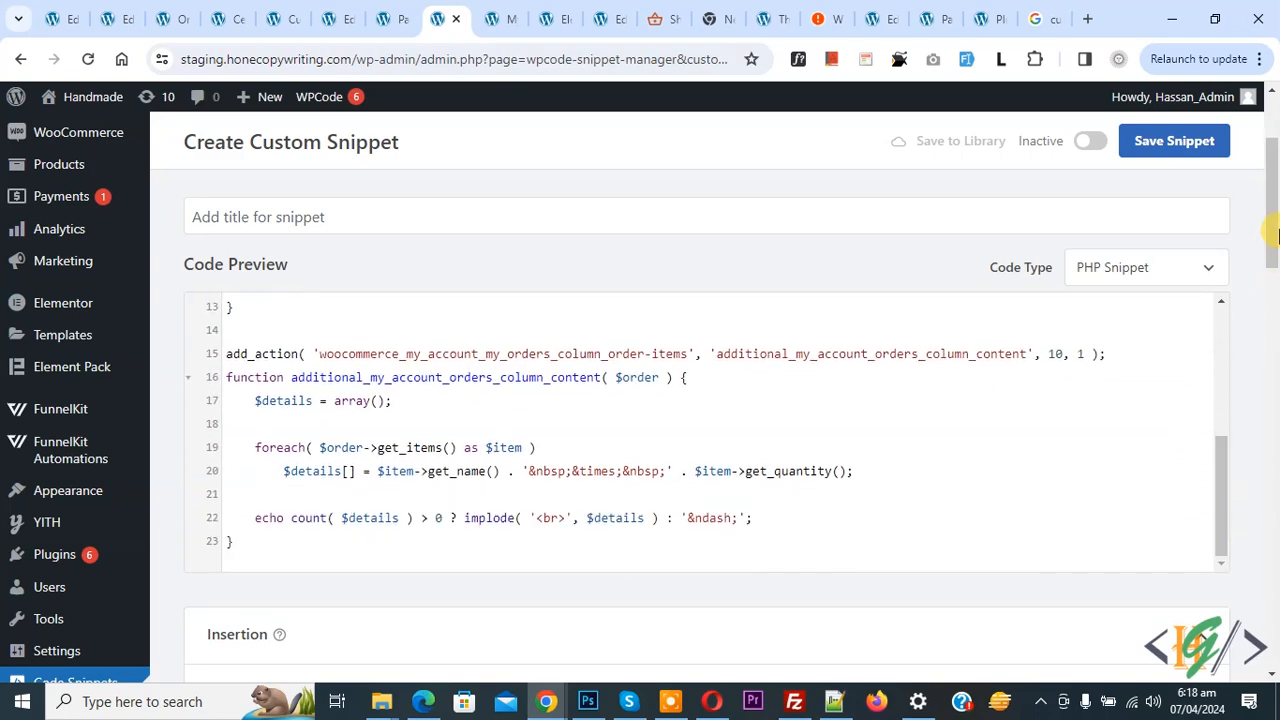
scroll("down", 3)
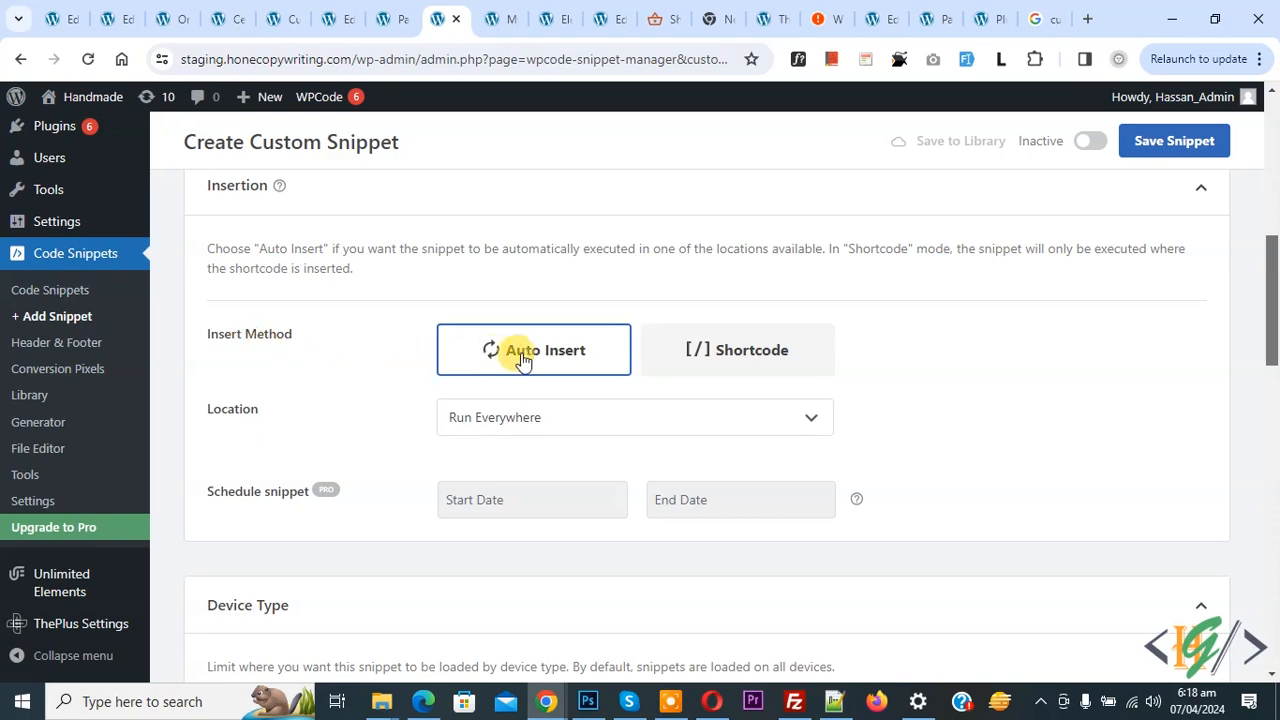
mouse_move(1147, 155)
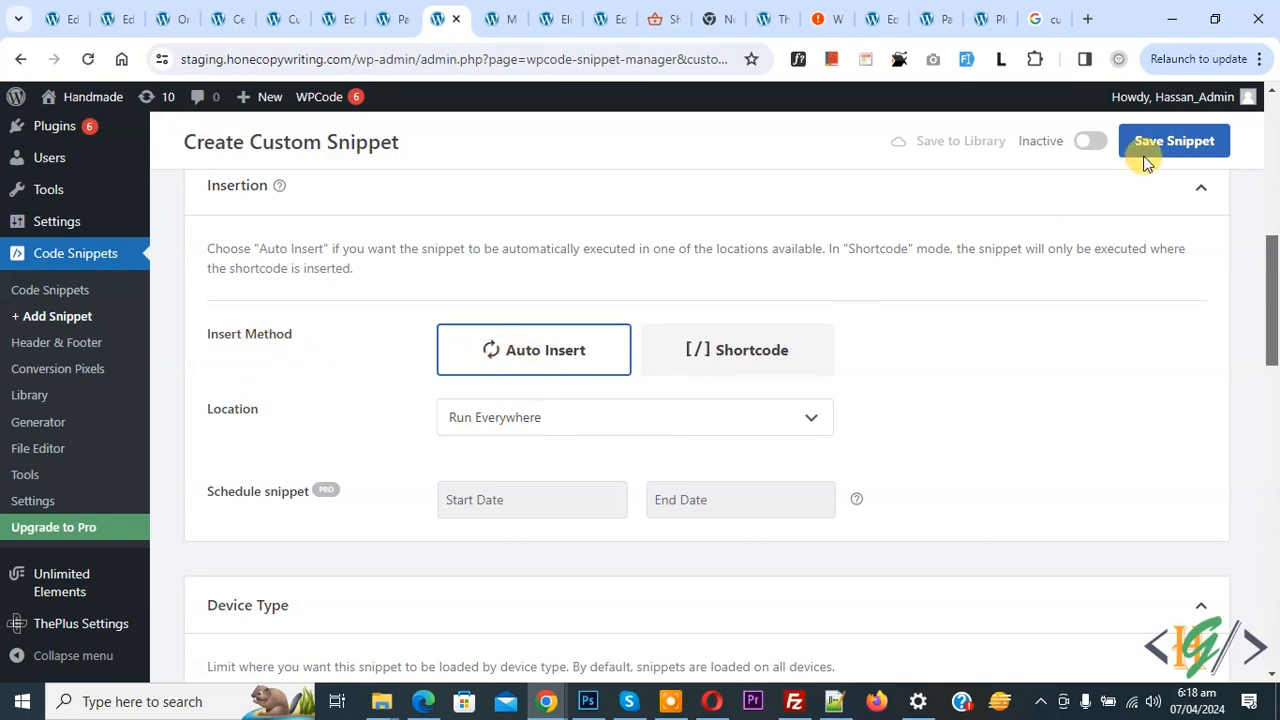
Set the snippet to Active and save it
left_click(1089, 140)
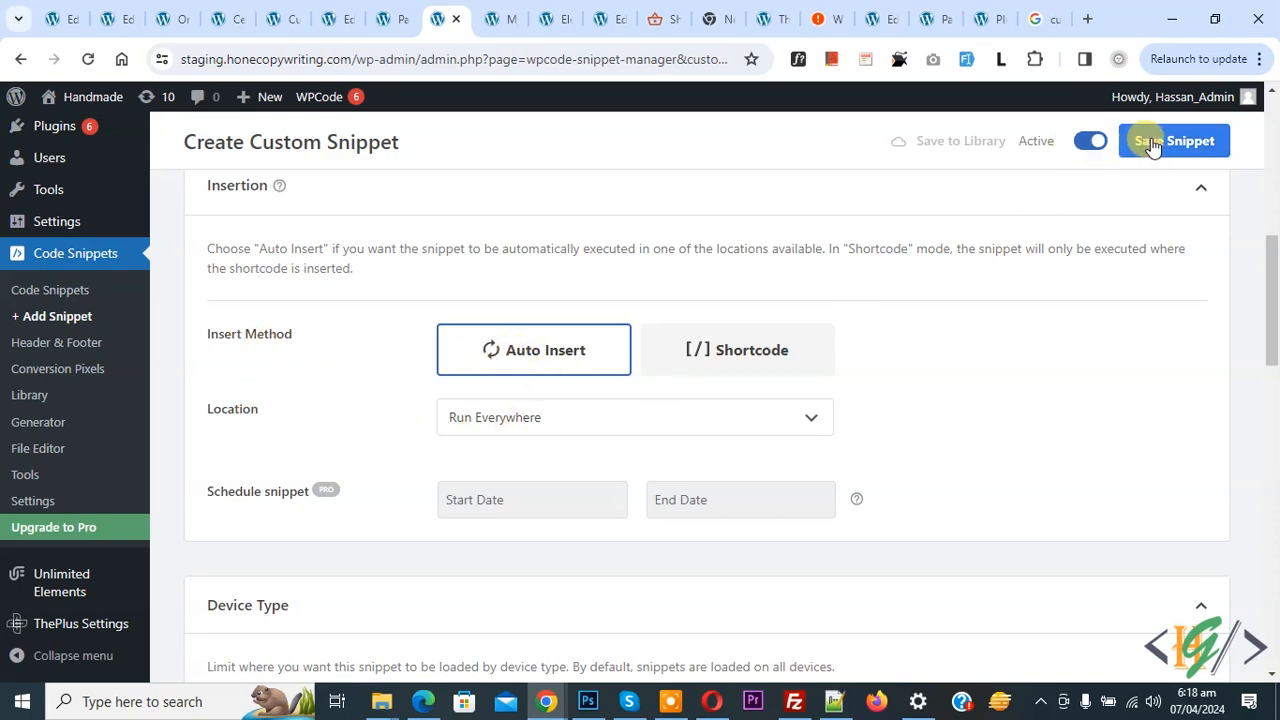
left_click(1174, 140)
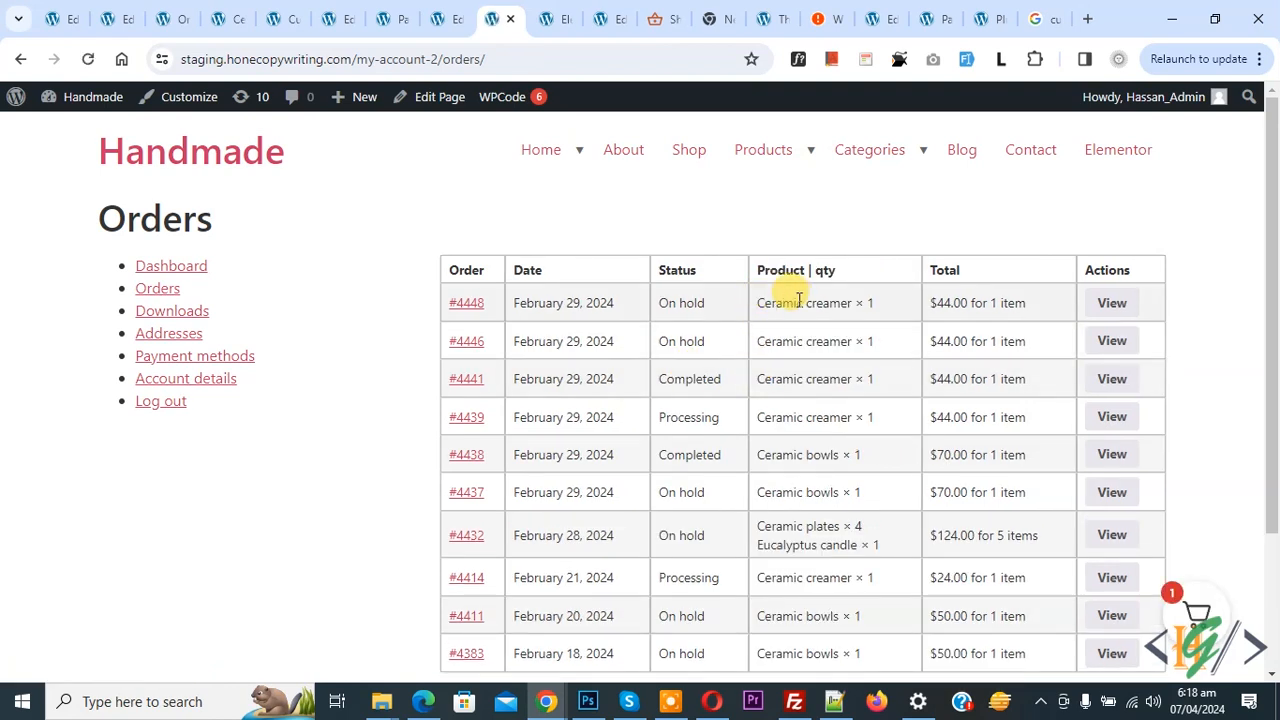
Reload the My Account Orders page and verify the 'Product | qty' column lists each order's items
double_click(795, 270)
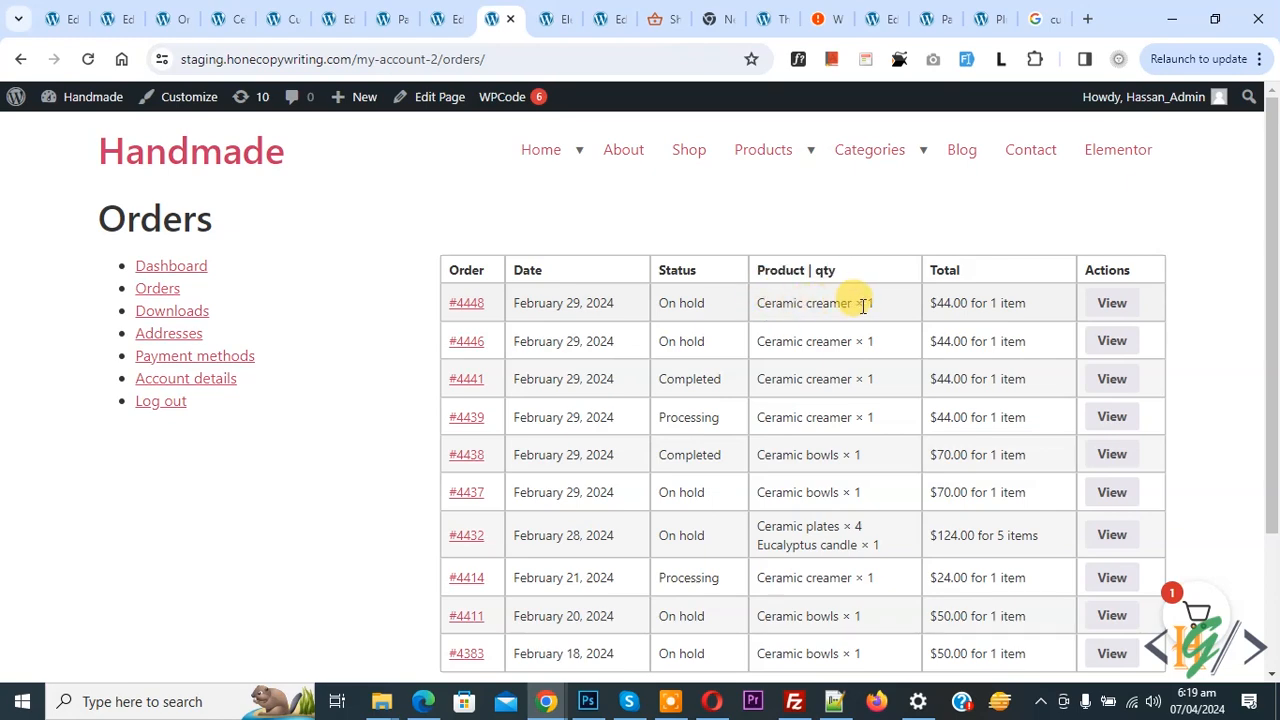
scroll("down", 3)
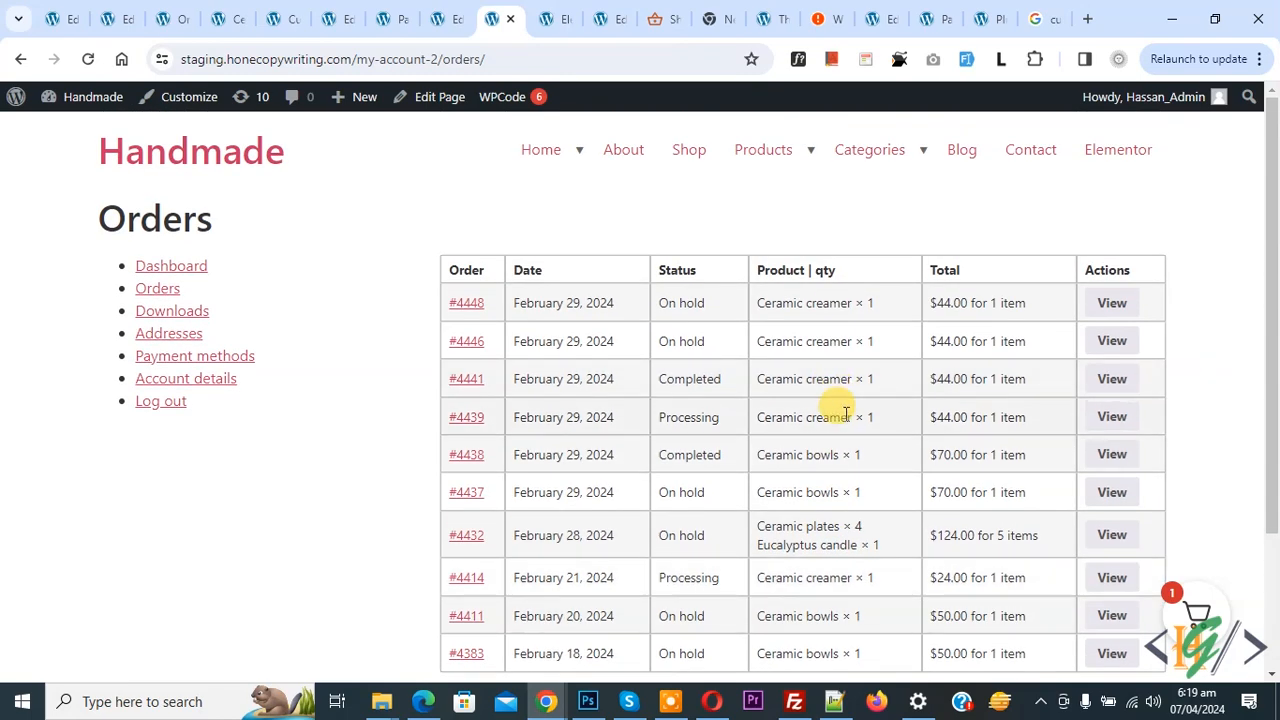
mouse_move(790, 447)
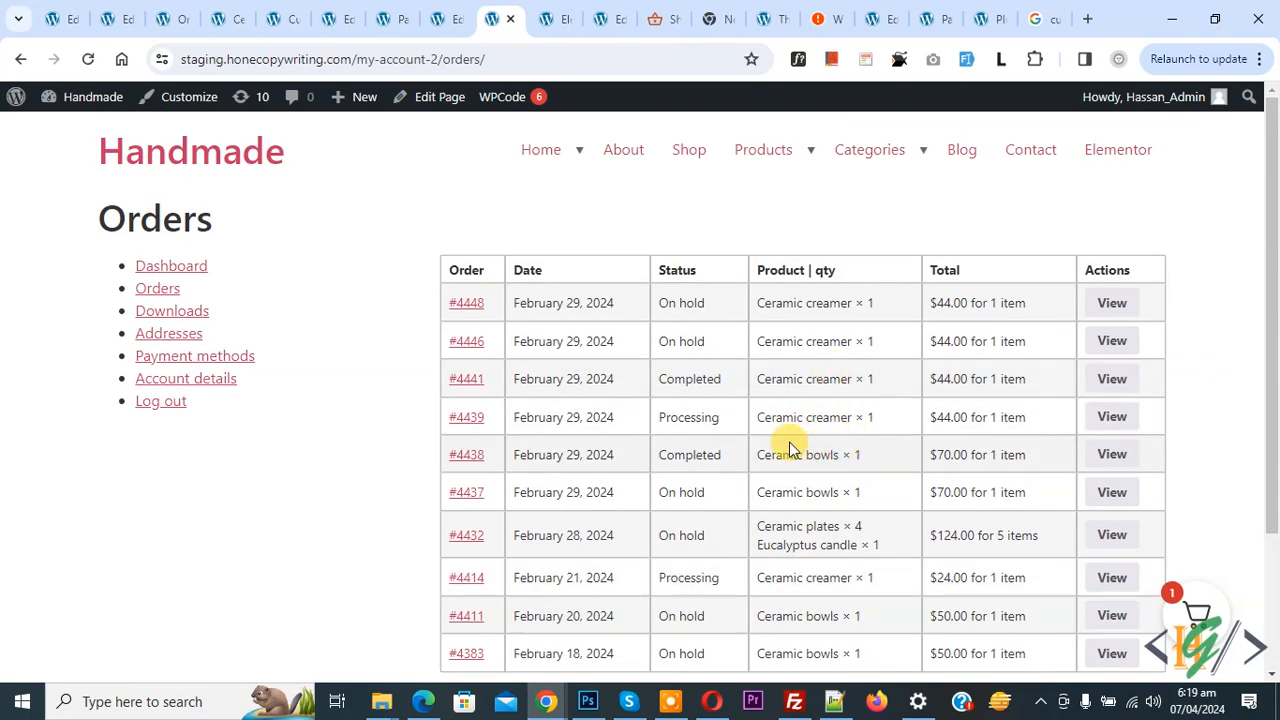